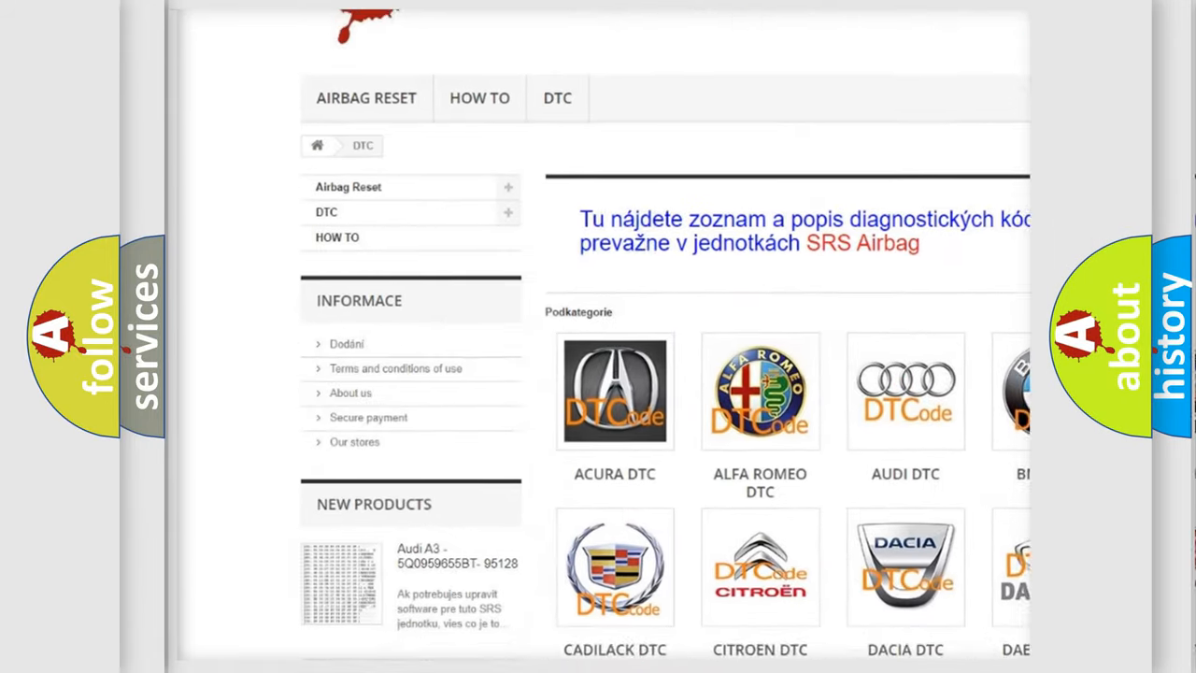
{"action": "scroll", "scroll_direction": "down", "scroll_amount": 3}
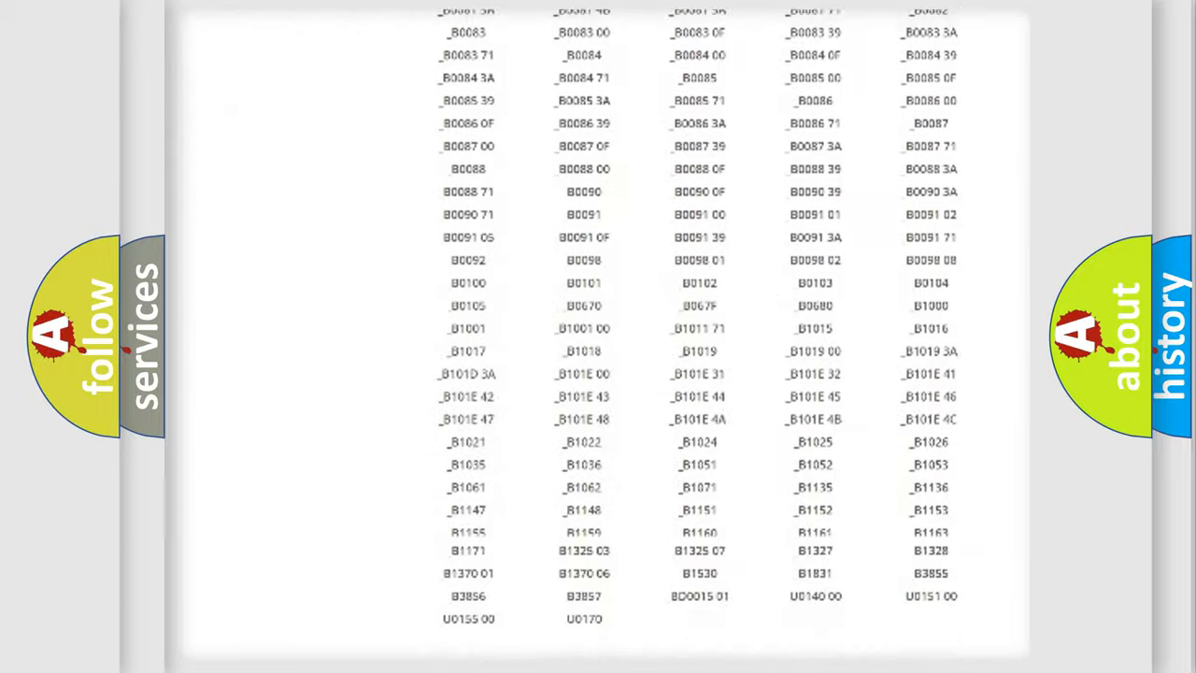
{"action": "scroll", "scroll_direction": "up", "scroll_amount": 3}
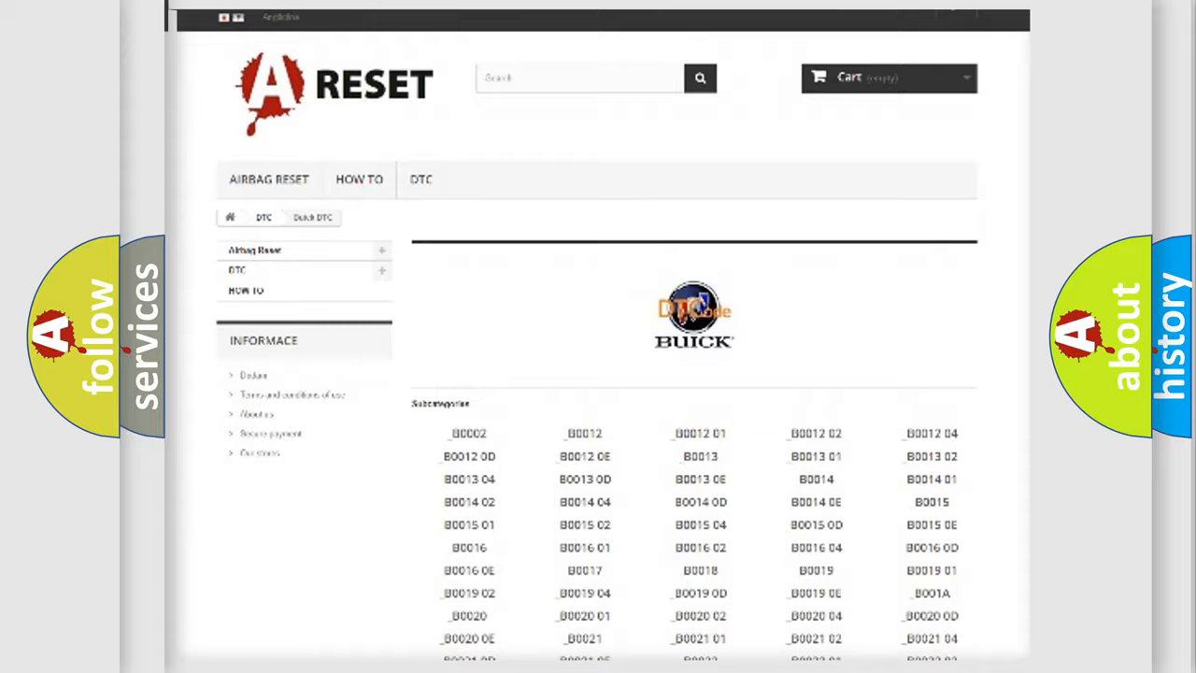